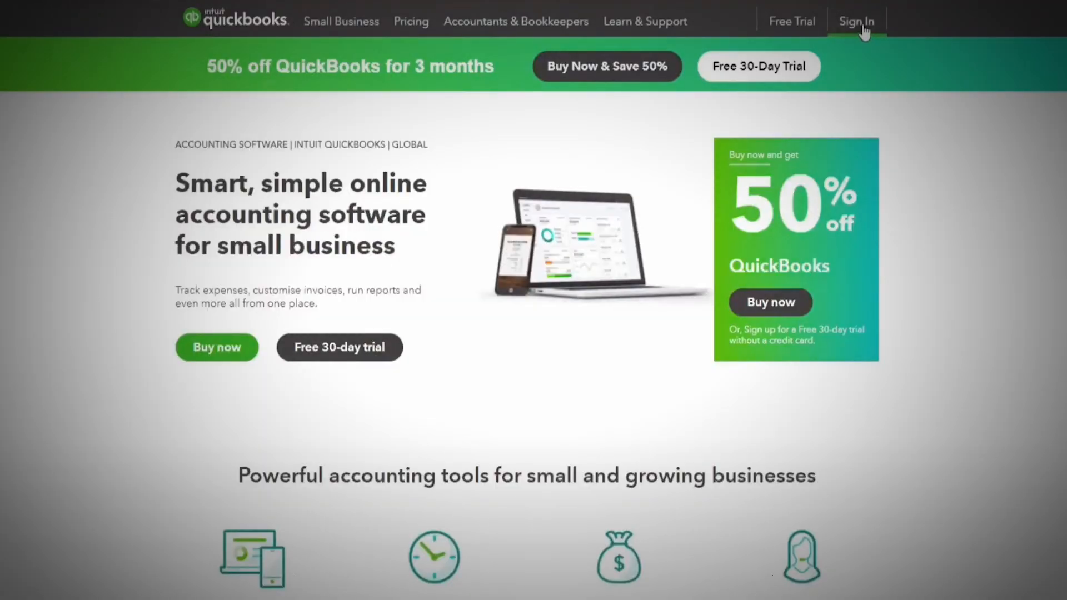
Sign in to QuickBooks and land on the Superstar Landscaper dashboard
{"action": "left_click", "coordinate": [856, 21]}
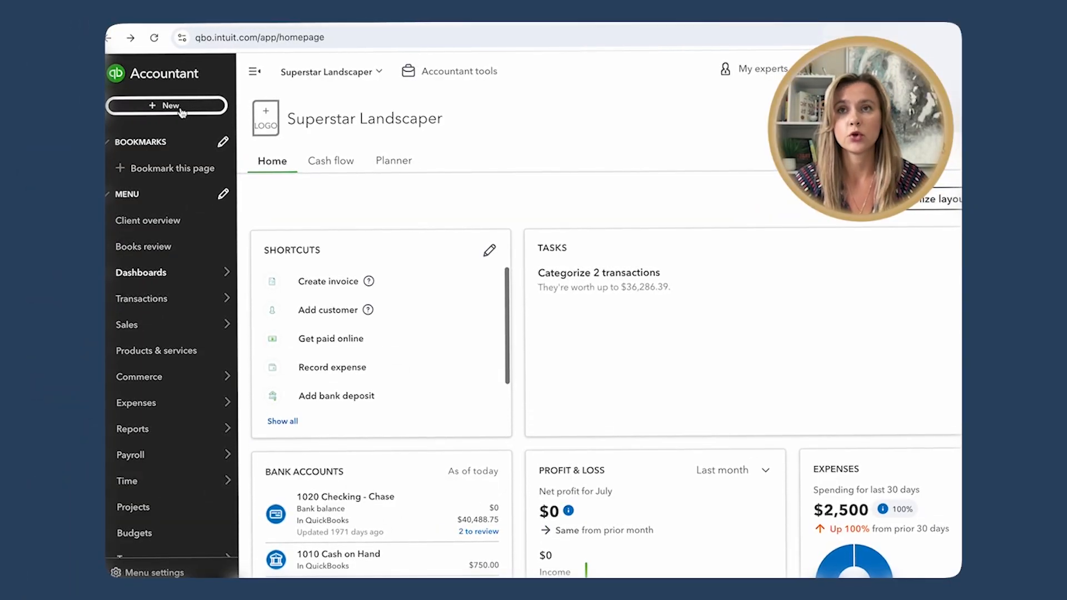
Start a new blank Bill from the + New menu under Vendors
{"action": "left_click", "coordinate": [167, 106]}
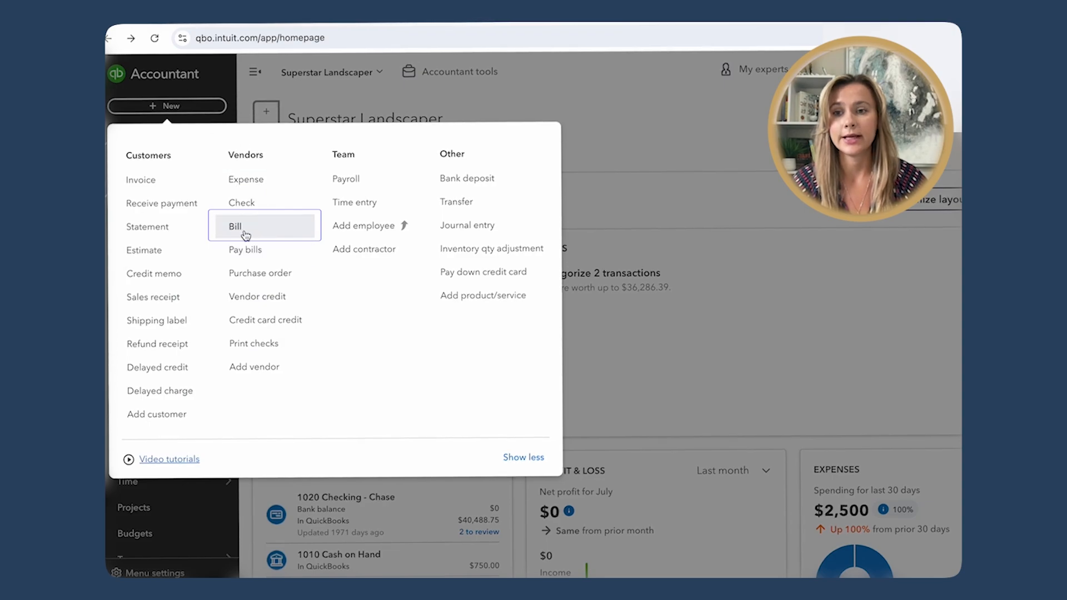
{"action": "left_click", "coordinate": [236, 226]}
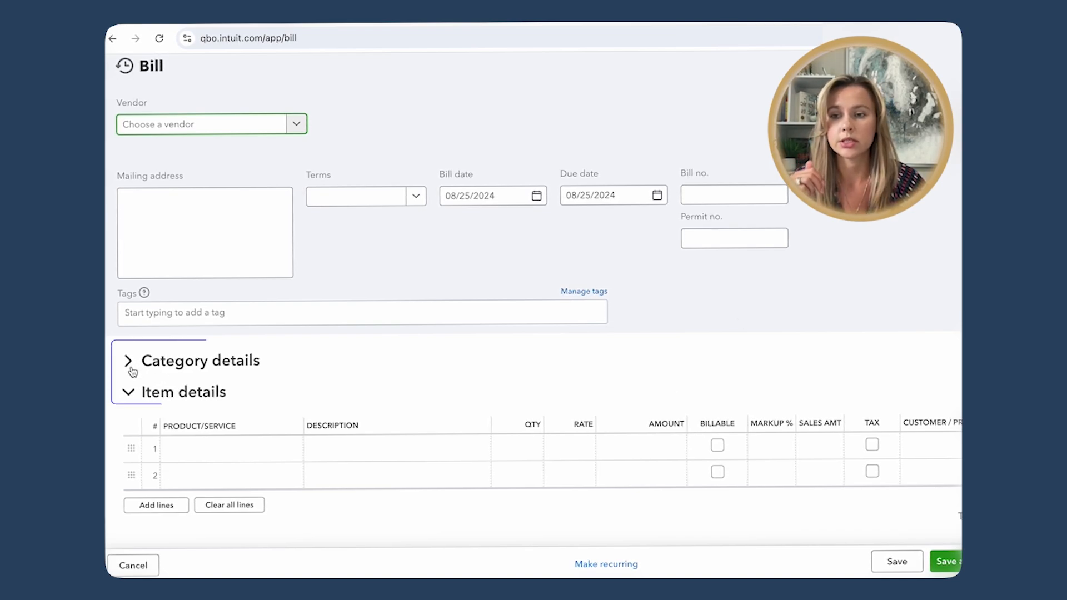
Add a Top Soil item line with amount 2000, then begin choosing the vendor
{"action": "left_click", "coordinate": [129, 392]}
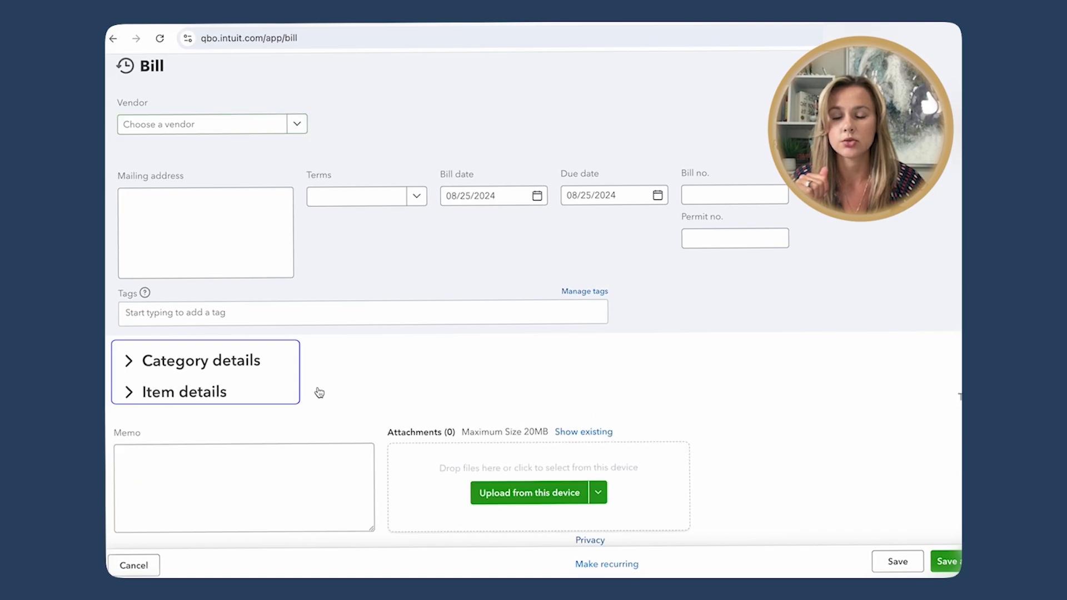
{"action": "left_click", "coordinate": [182, 392]}
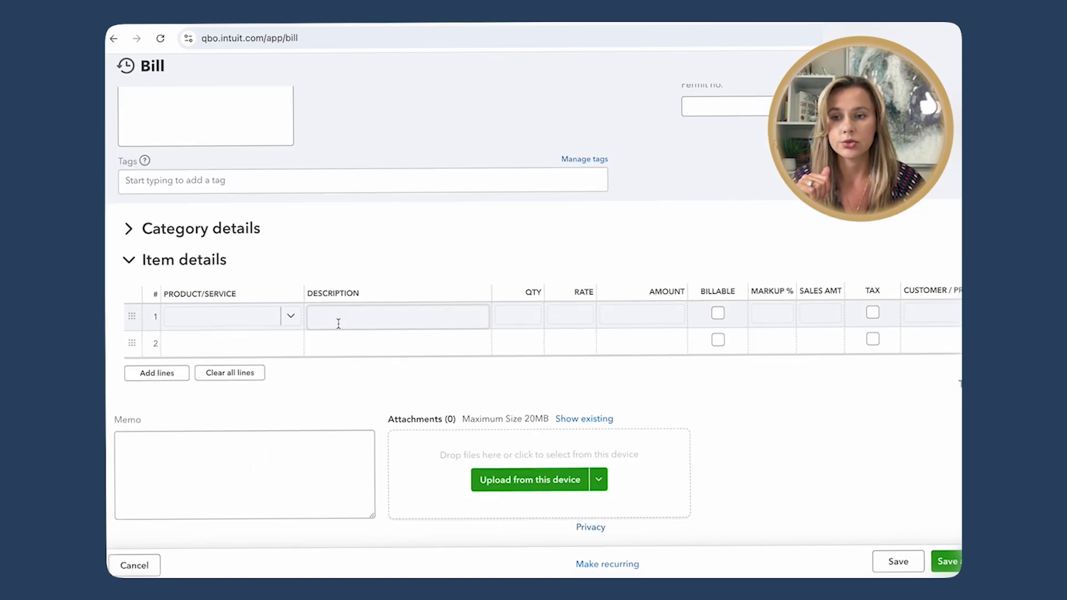
{"action": "type", "text": "top"}
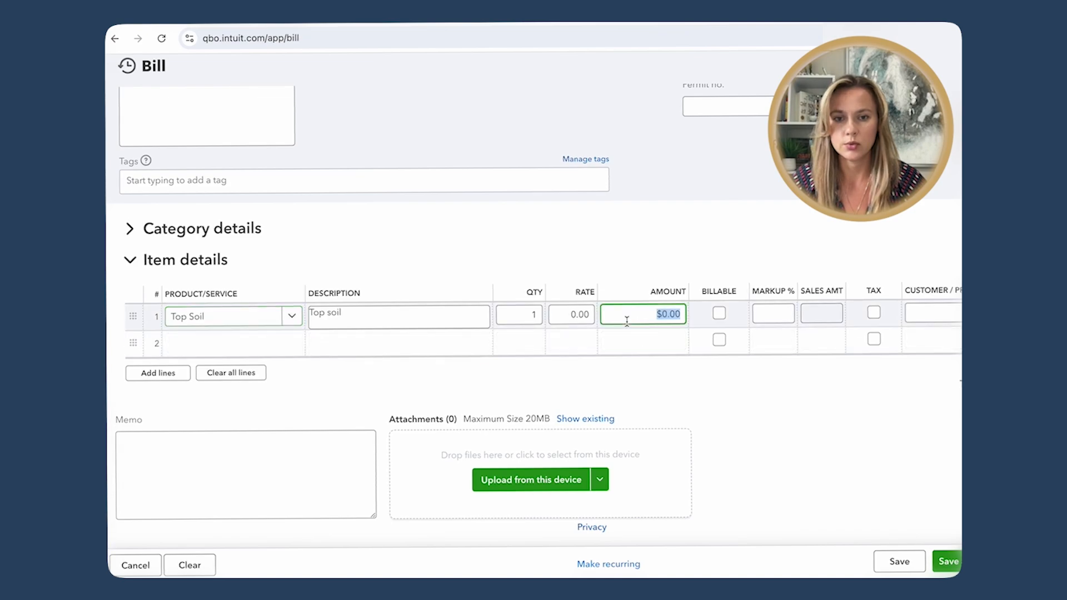
{"action": "type", "text": "2000"}
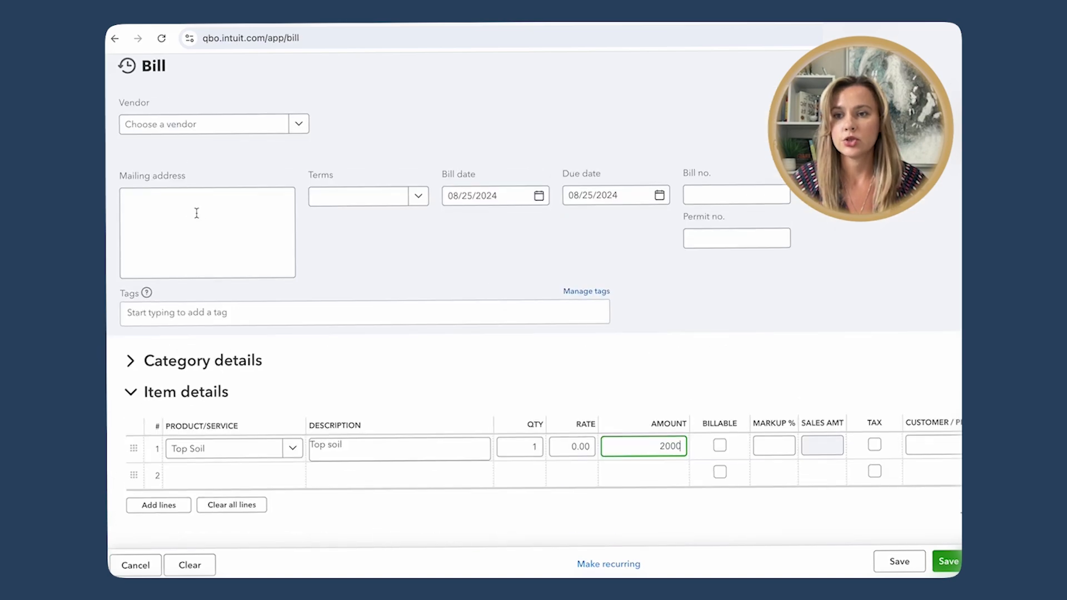
{"action": "left_click", "coordinate": [298, 123]}
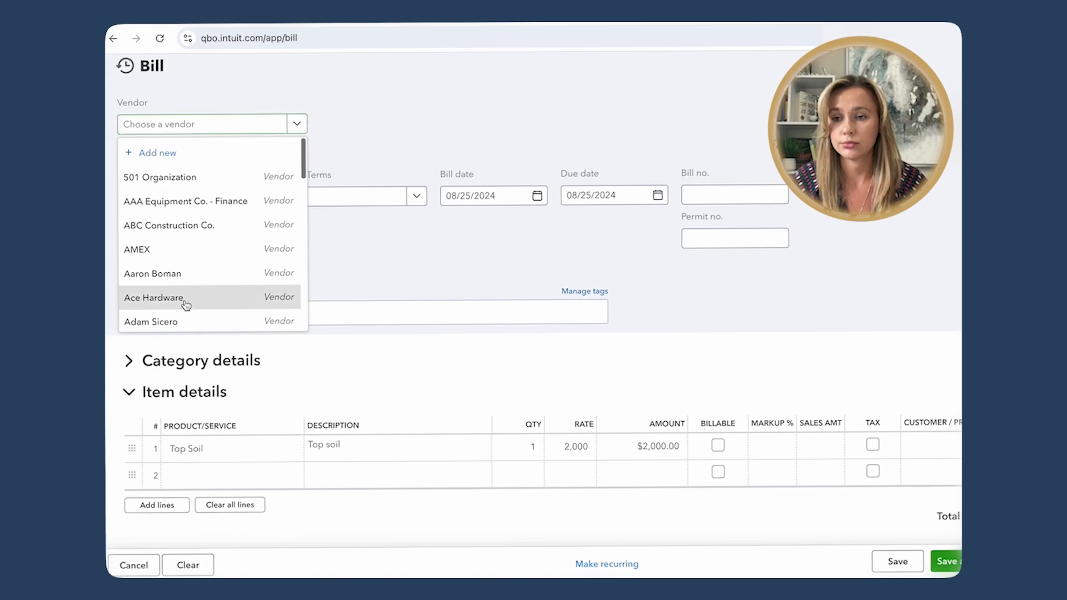
Set Ace Hardware as the bill's vendor and check the bill date
{"action": "left_click", "coordinate": [154, 298]}
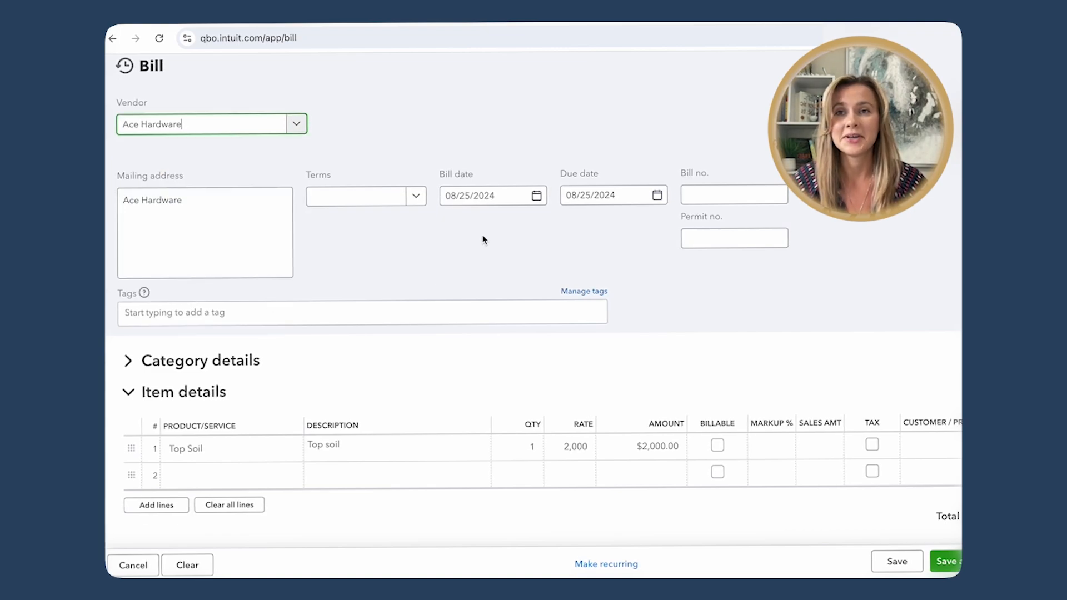
{"action": "left_click", "coordinate": [484, 196]}
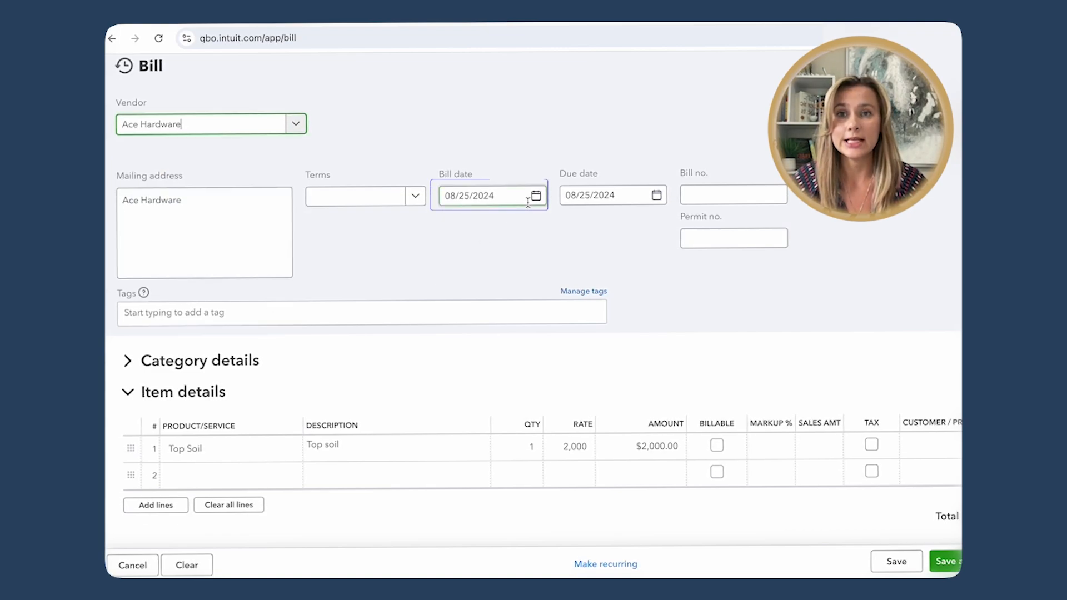
{"action": "left_click", "coordinate": [606, 196]}
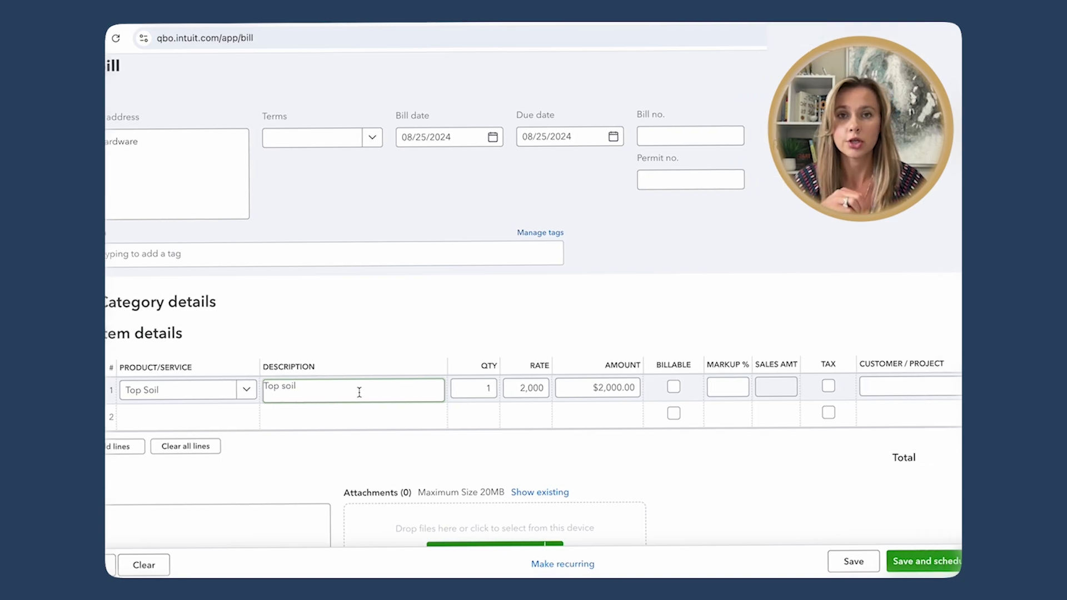
Assign line 1 to the Joseph Smith: 123 First St project
{"action": "left_click", "coordinate": [908, 388]}
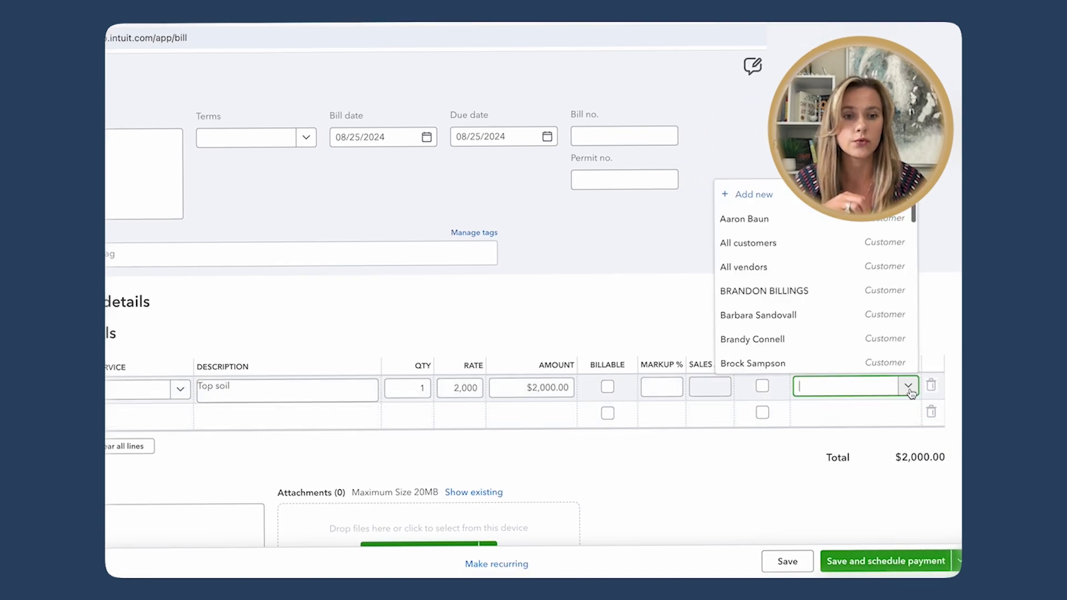
{"action": "scroll", "scroll_direction": "down", "scroll_amount": 3}
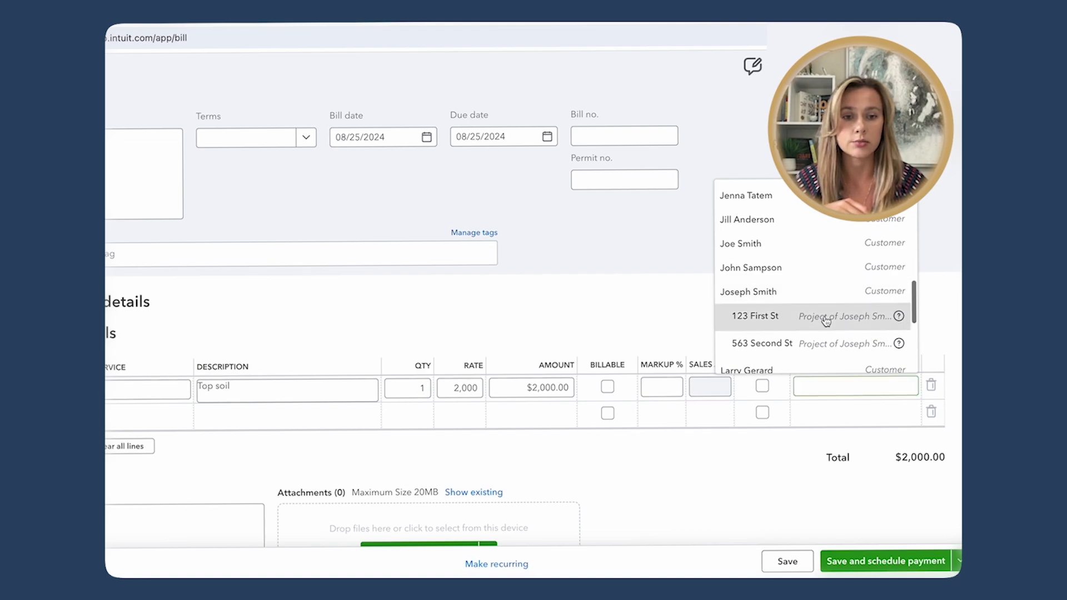
{"action": "left_click", "coordinate": [754, 316]}
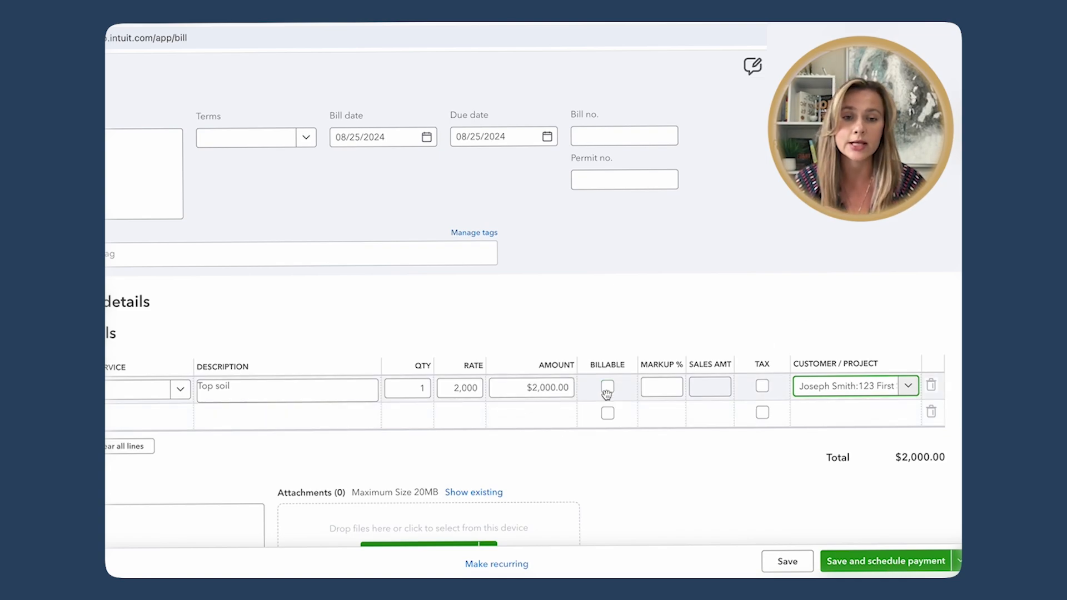
{"action": "left_click", "coordinate": [660, 386]}
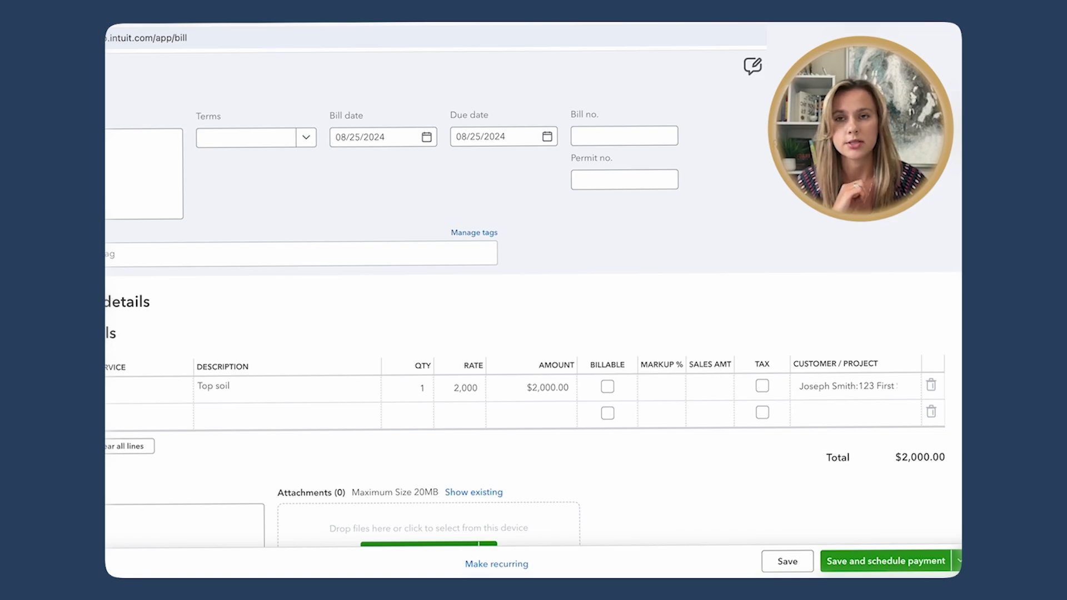
{"action": "mouse_move", "coordinate": [863, 353]}
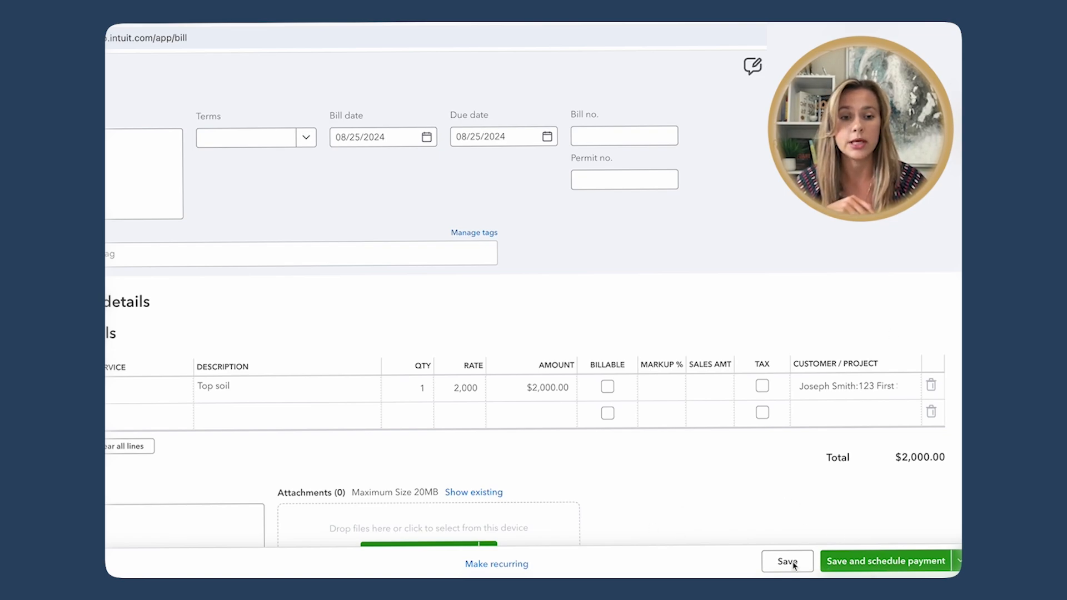
Save and close the $2,000 bill, returning to the home dashboard
{"action": "left_click", "coordinate": [959, 560]}
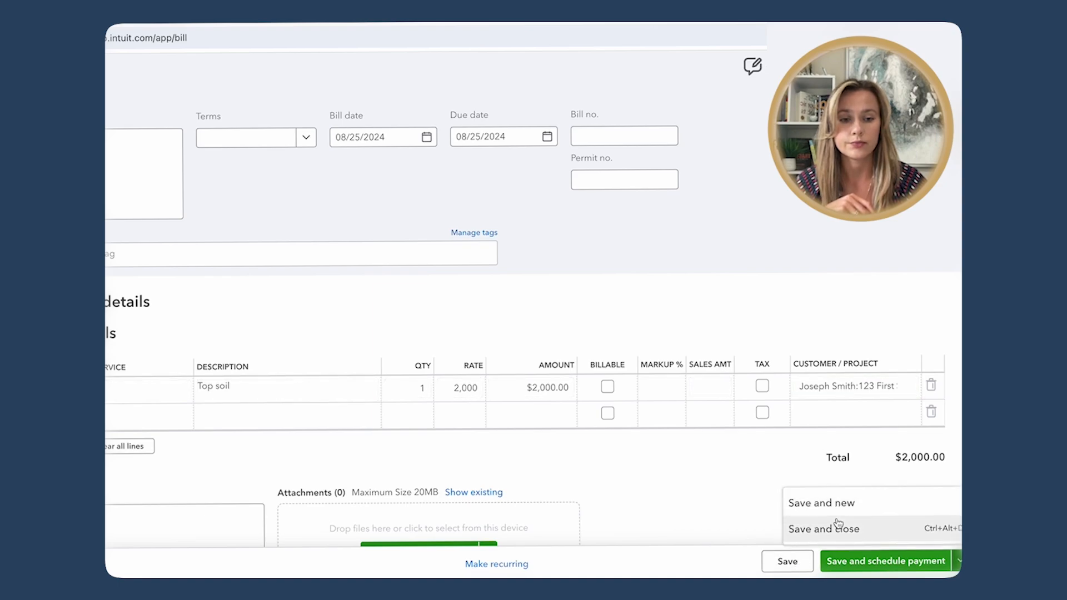
{"action": "left_click", "coordinate": [824, 530]}
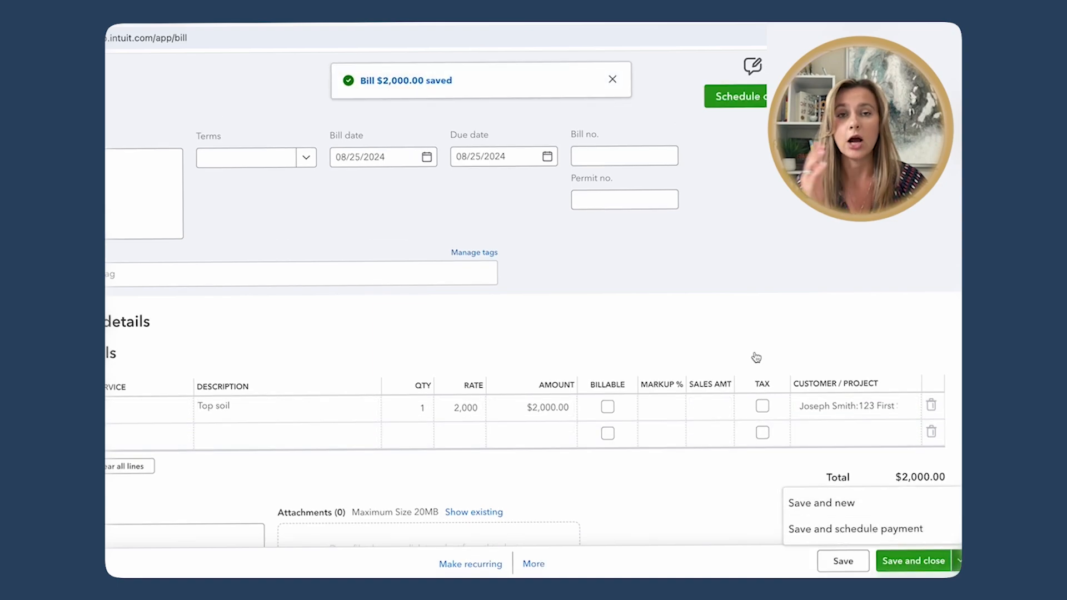
{"action": "left_click", "coordinate": [914, 560]}
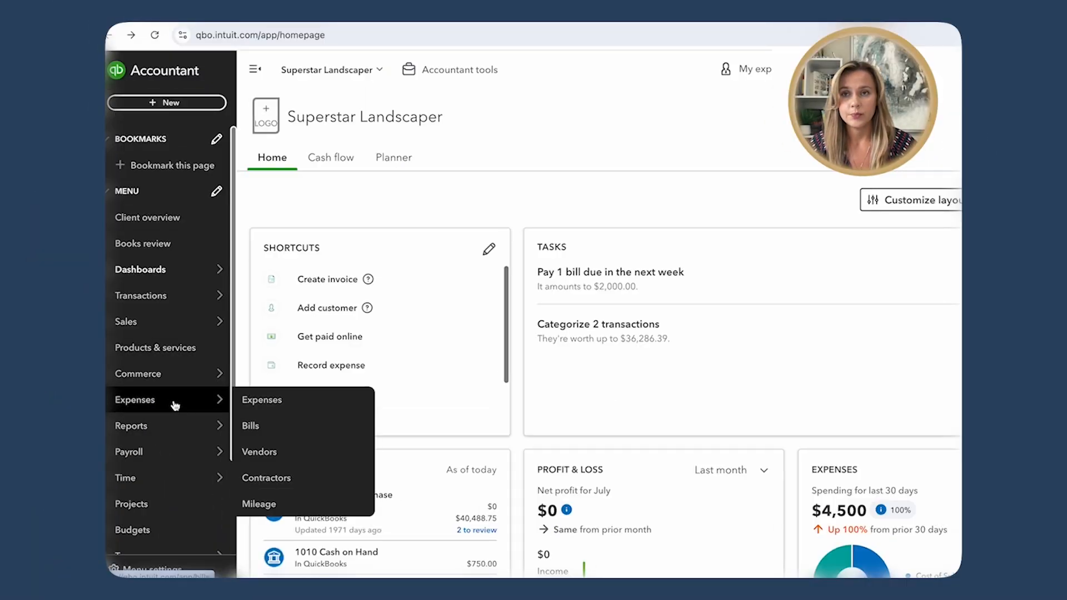
{"action": "mouse_move", "coordinate": [284, 452]}
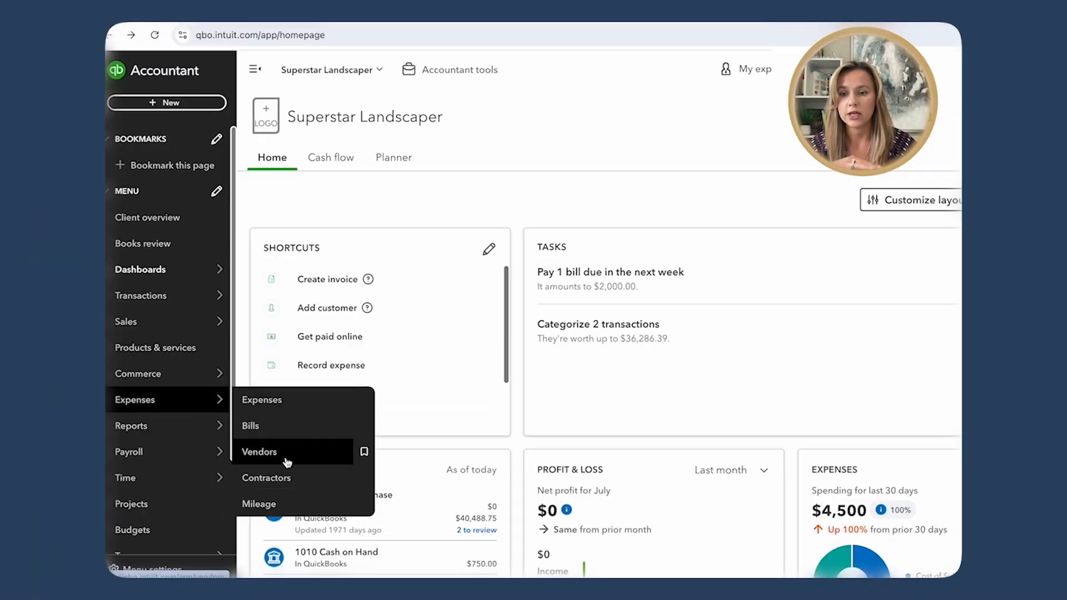
View the unpaid bills list sorted by vendor, then go to Reports
{"action": "left_click", "coordinate": [250, 426]}
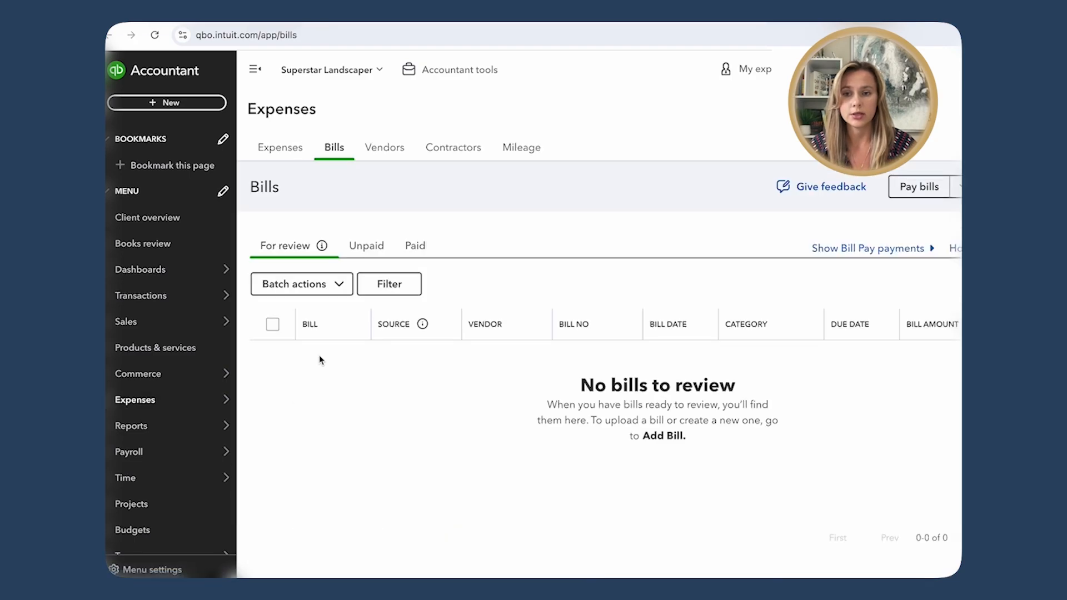
{"action": "left_click", "coordinate": [365, 246]}
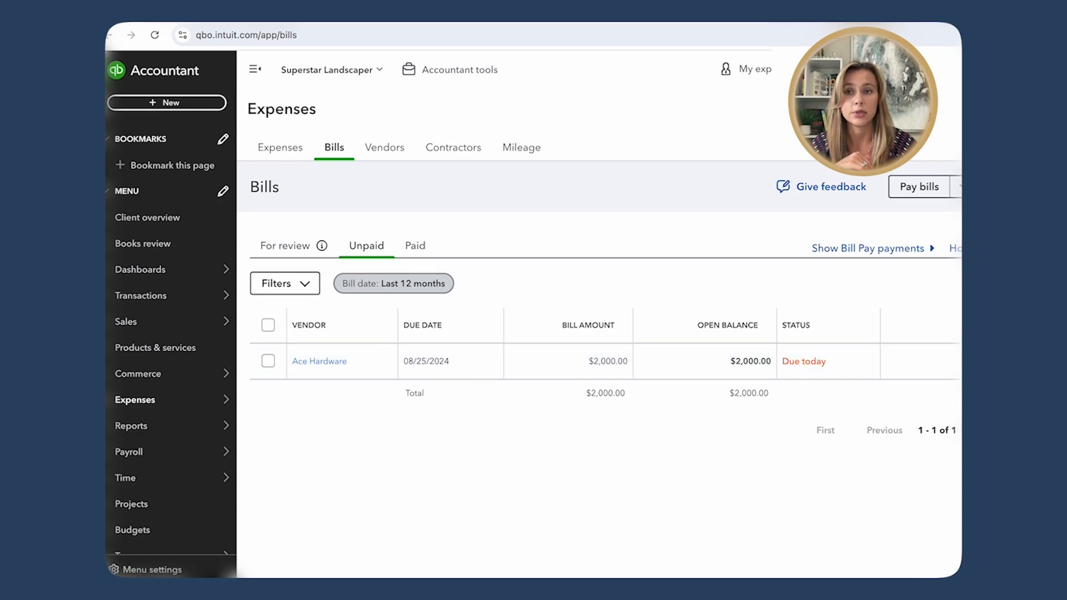
{"action": "left_click", "coordinate": [308, 325]}
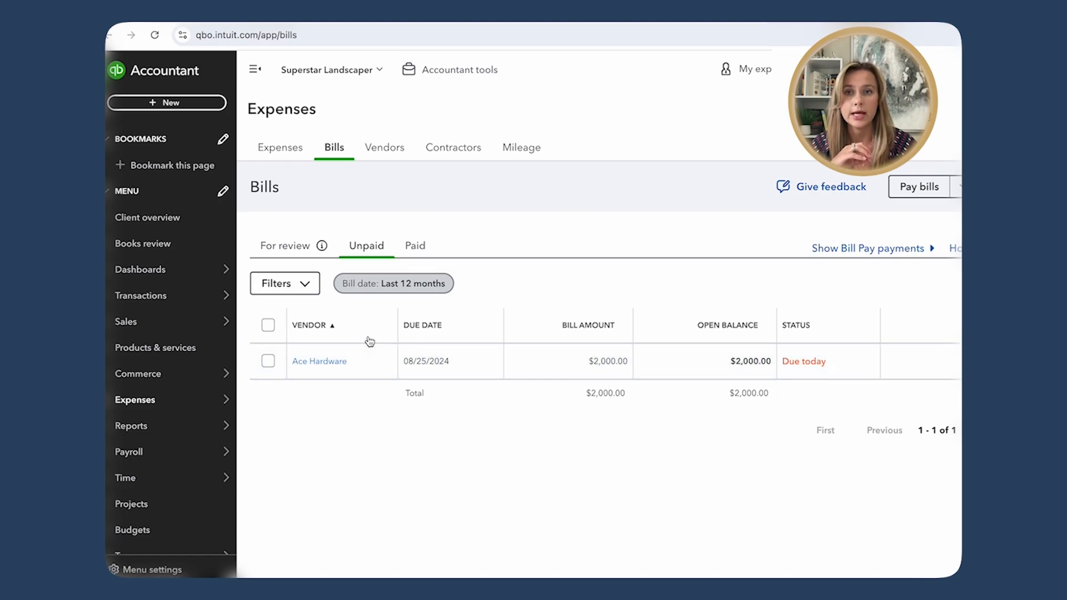
{"action": "left_click", "coordinate": [131, 426]}
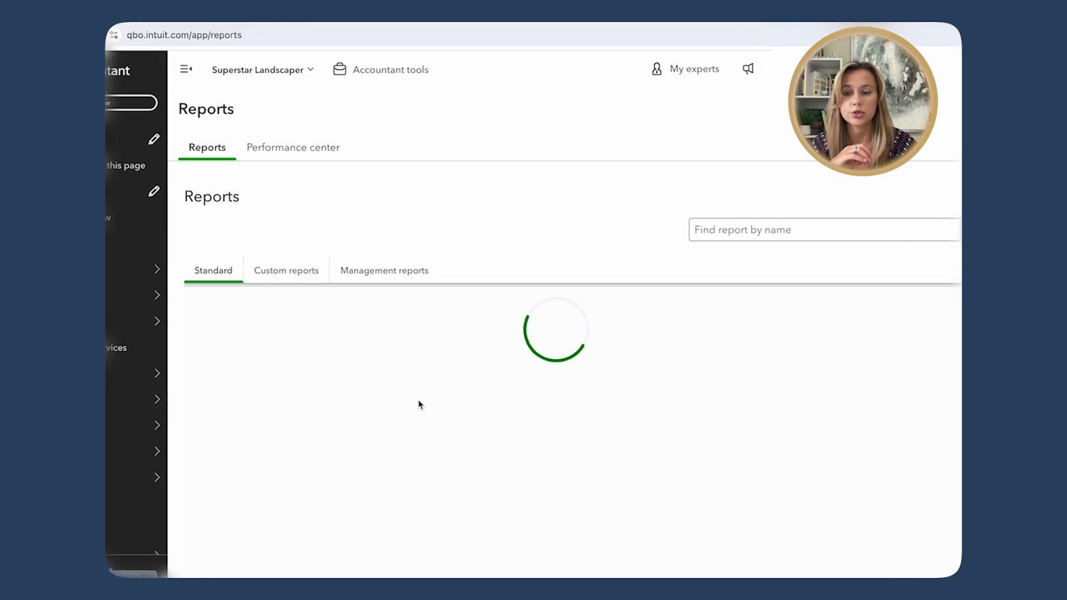
Find and run the Accounts payable aging detail report showing the Ace Hardware bill
{"action": "type", "text": "accou"}
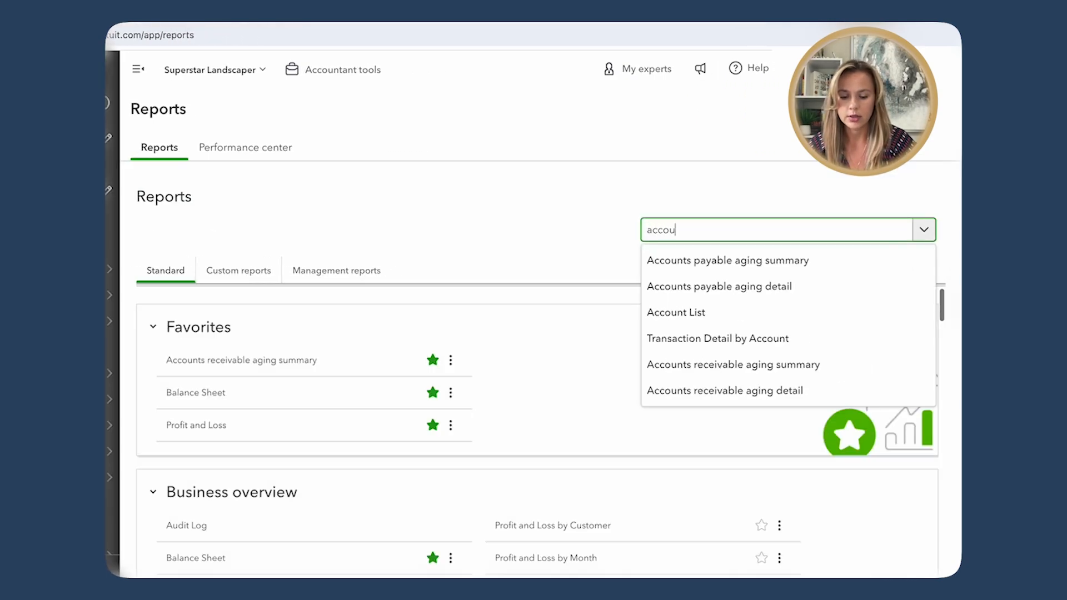
{"action": "type", "text": "n"}
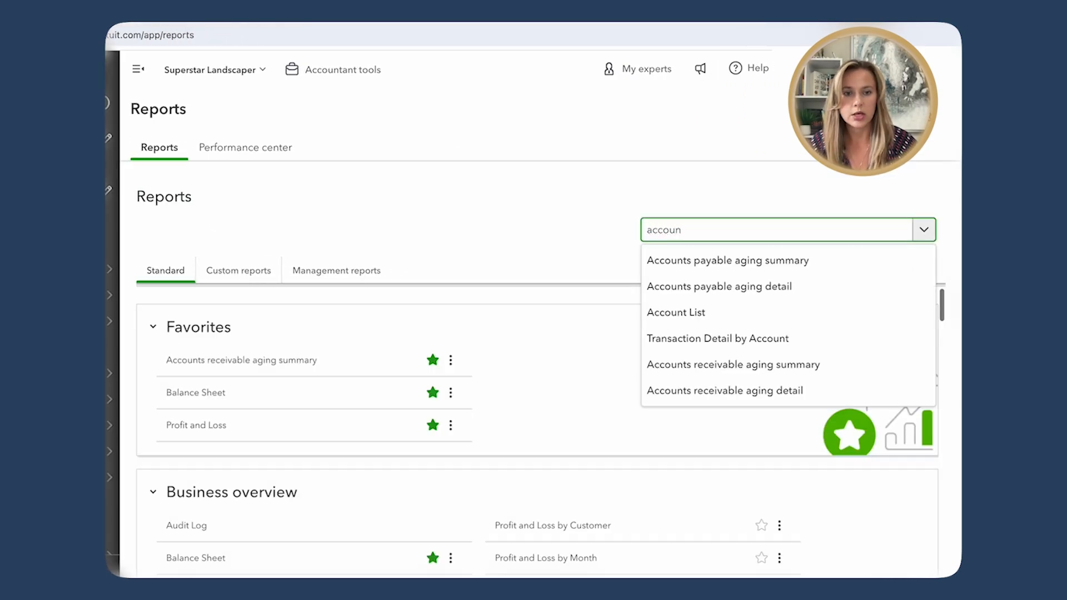
{"action": "left_click", "coordinate": [719, 286]}
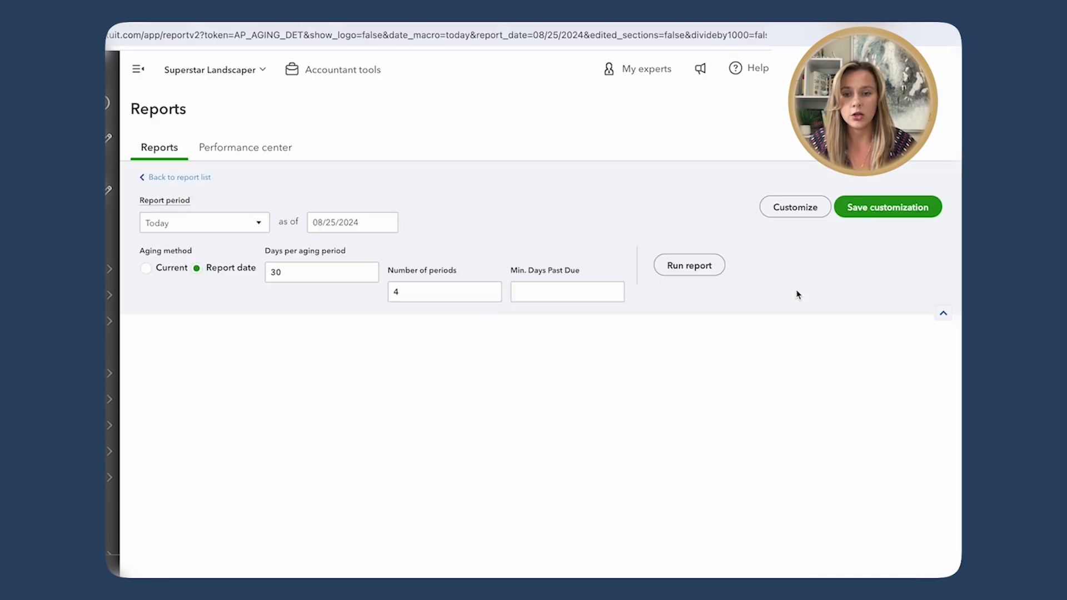
{"action": "left_click", "coordinate": [690, 265]}
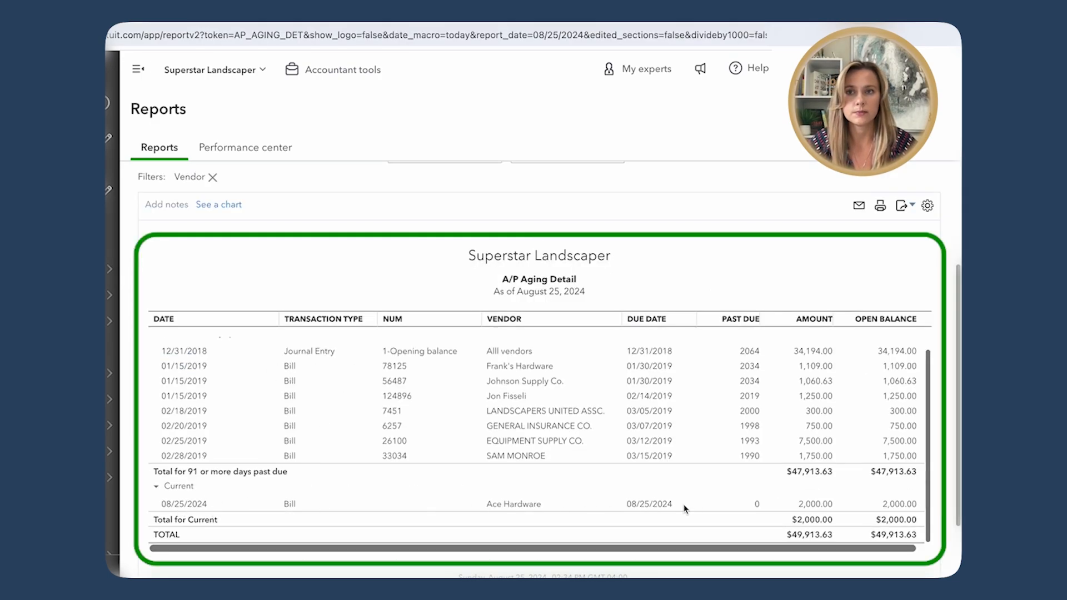
{"action": "left_click", "coordinate": [138, 69]}
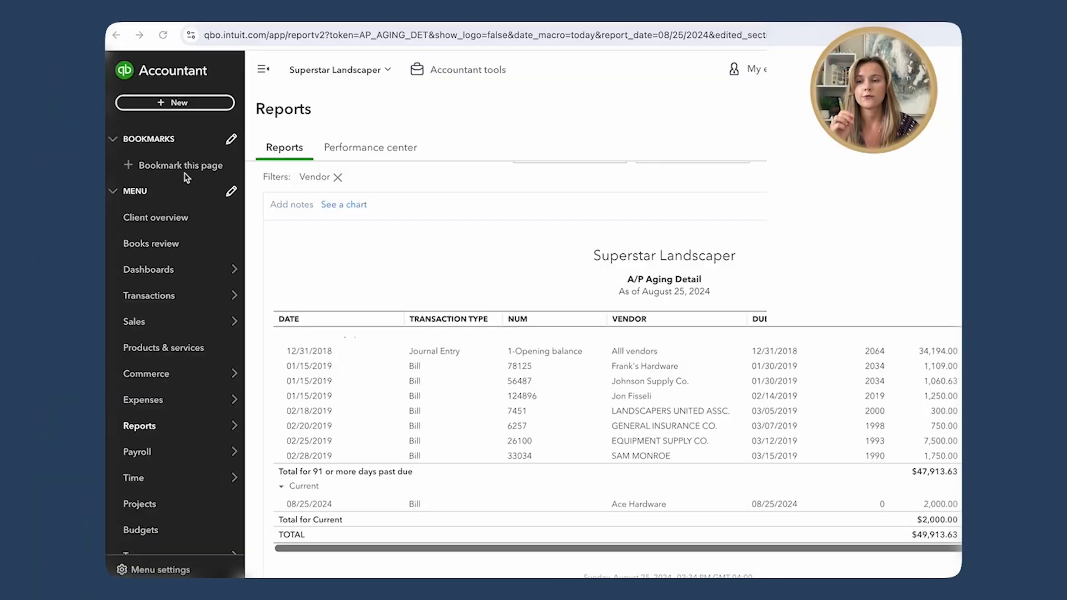
Start Pay bills from the + New menu under Vendors
{"action": "left_click", "coordinate": [175, 102]}
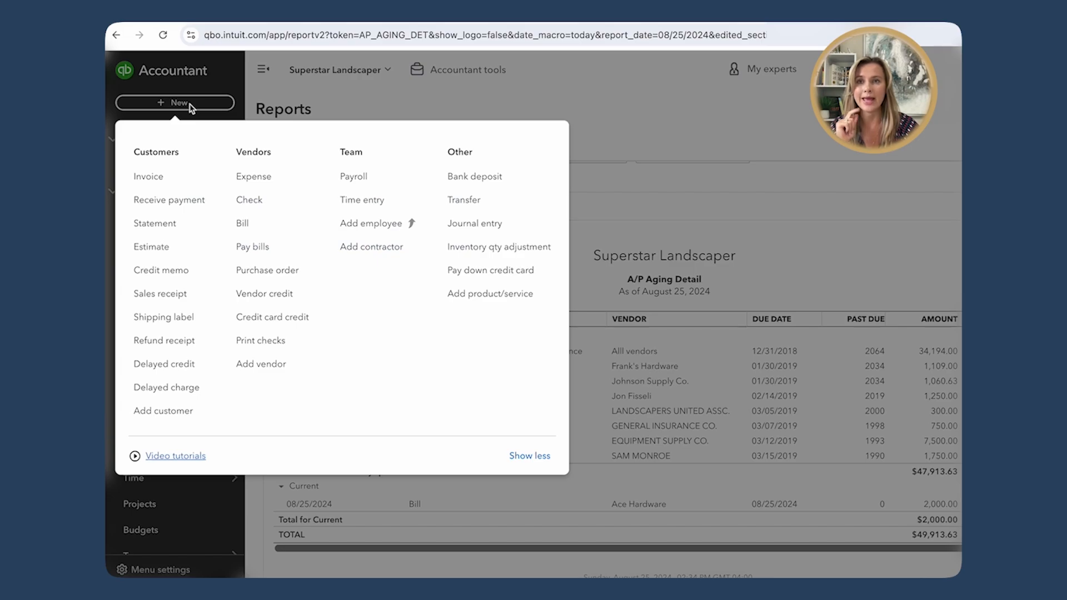
{"action": "left_click", "coordinate": [252, 246]}
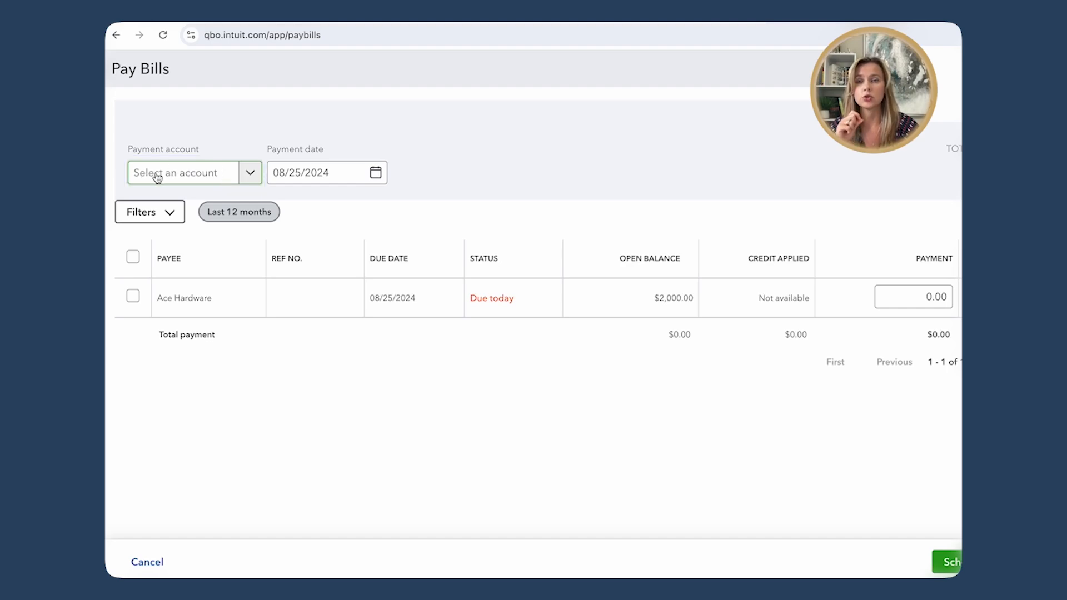
Pay from 1020 Checking - Chase and select the $2,000 Ace Hardware bill for payment
{"action": "left_click", "coordinate": [189, 173]}
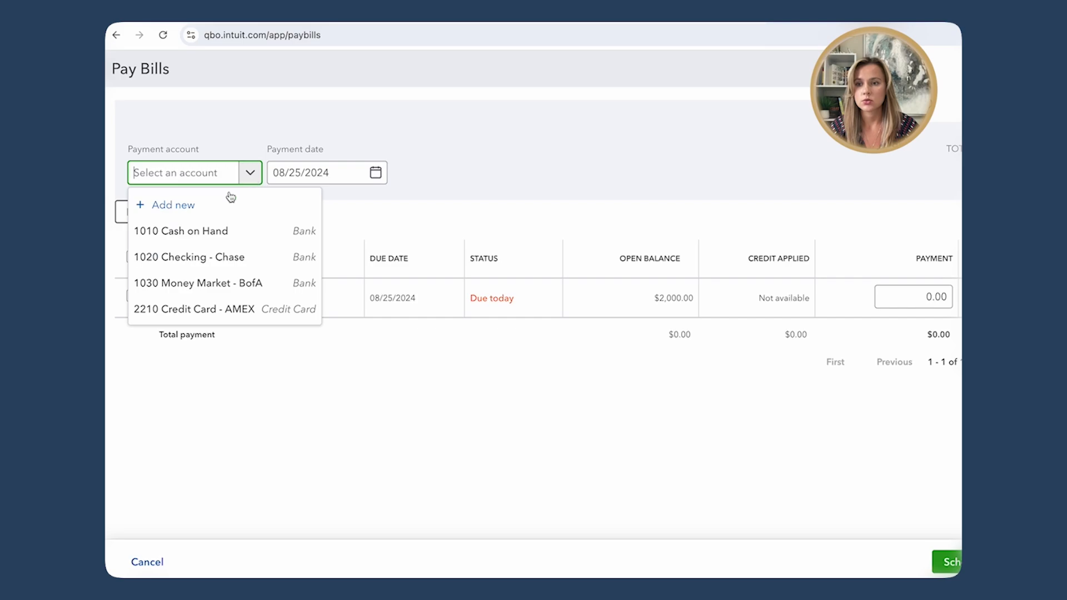
{"action": "left_click", "coordinate": [189, 257]}
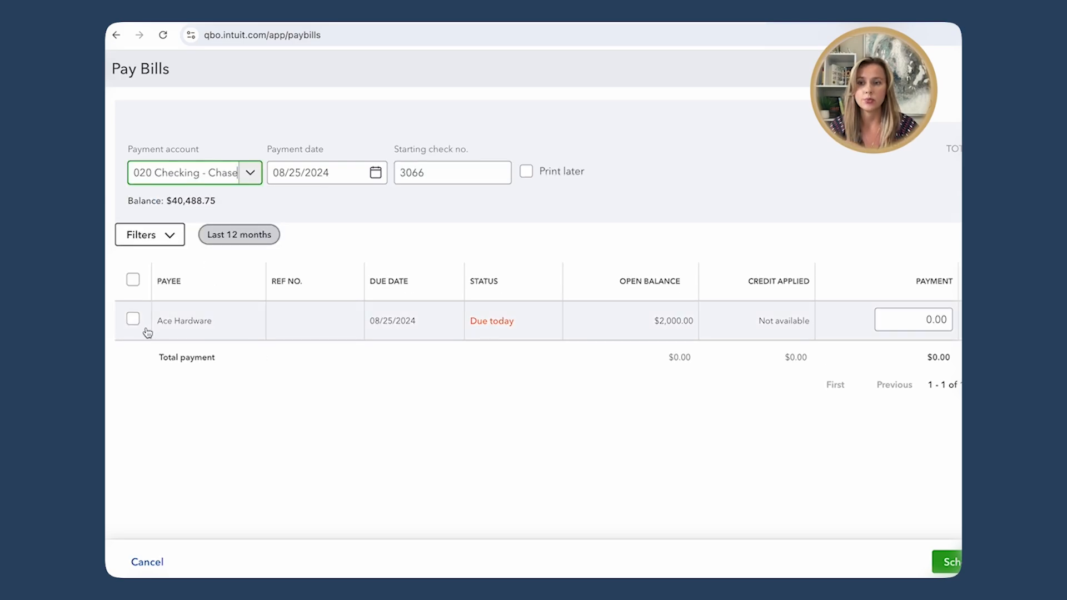
{"action": "left_click", "coordinate": [132, 319]}
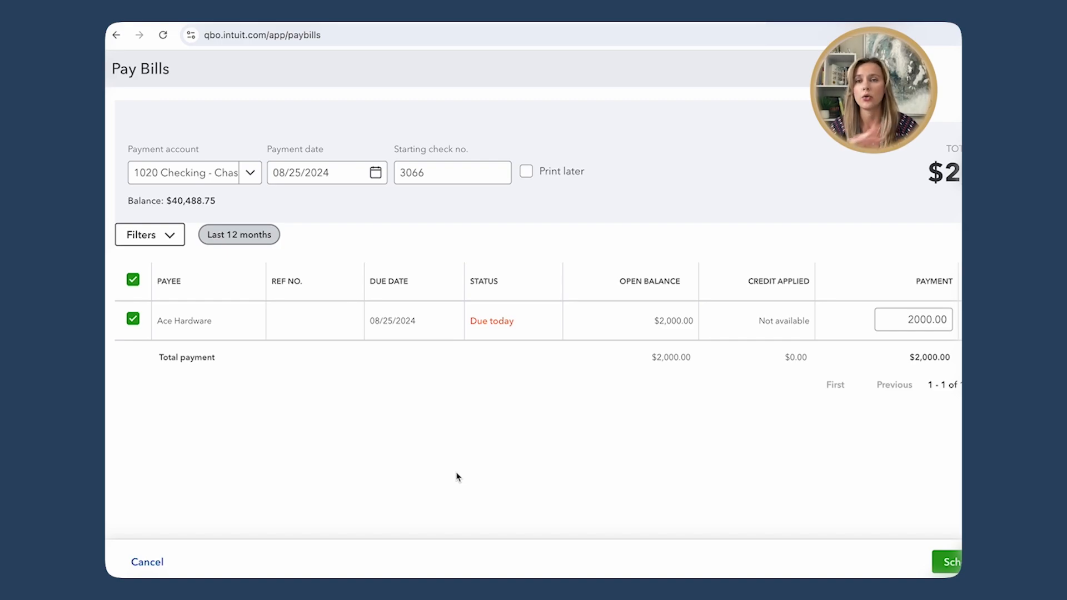
{"action": "mouse_move", "coordinate": [957, 471]}
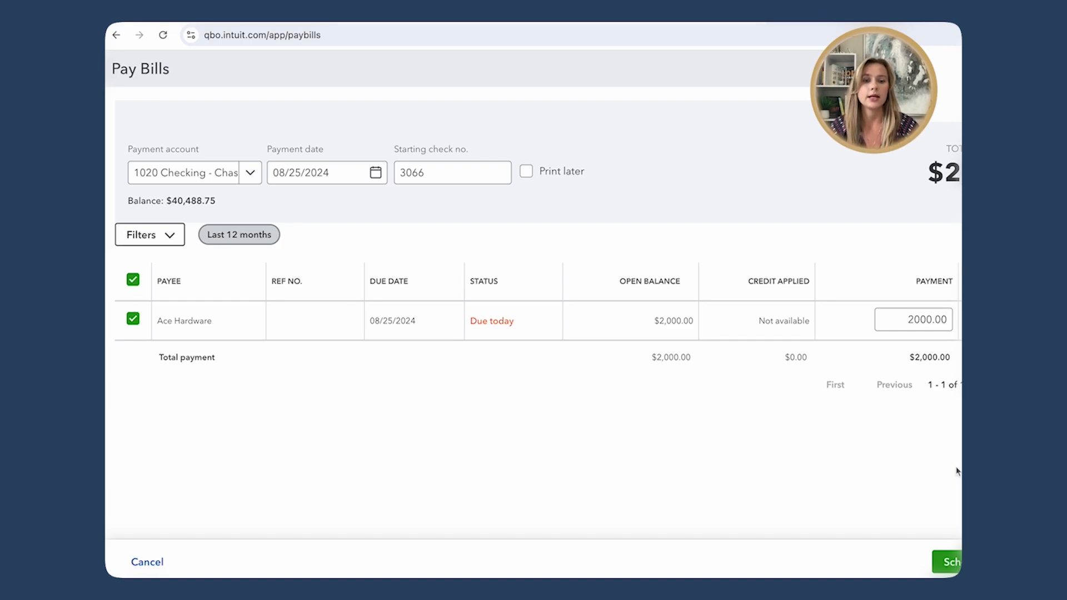
{"action": "left_click", "coordinate": [327, 173]}
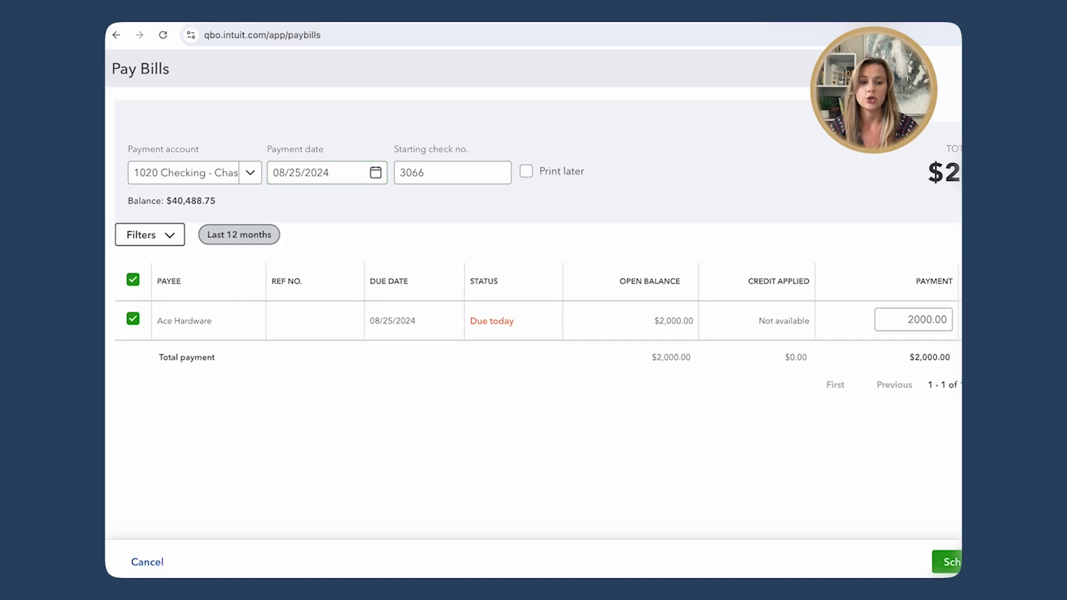
{"action": "left_click", "coordinate": [940, 562]}
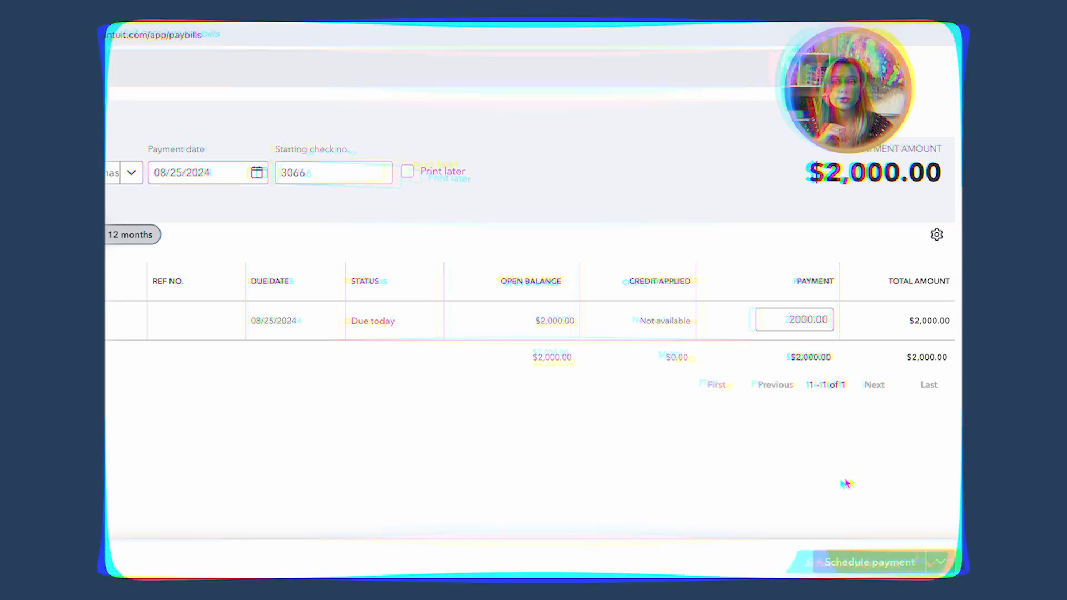
Submit the scheduled bill payment for the Ace Hardware bill
{"action": "left_click", "coordinate": [870, 562]}
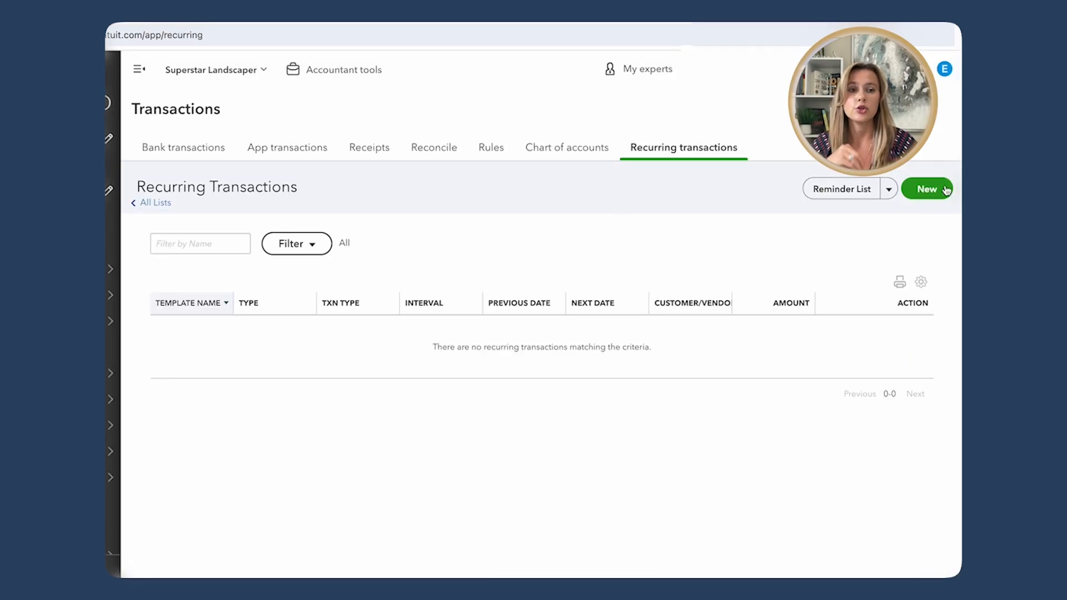
Start a new recurring transaction template with Bill as the transaction type
{"action": "left_click", "coordinate": [926, 189]}
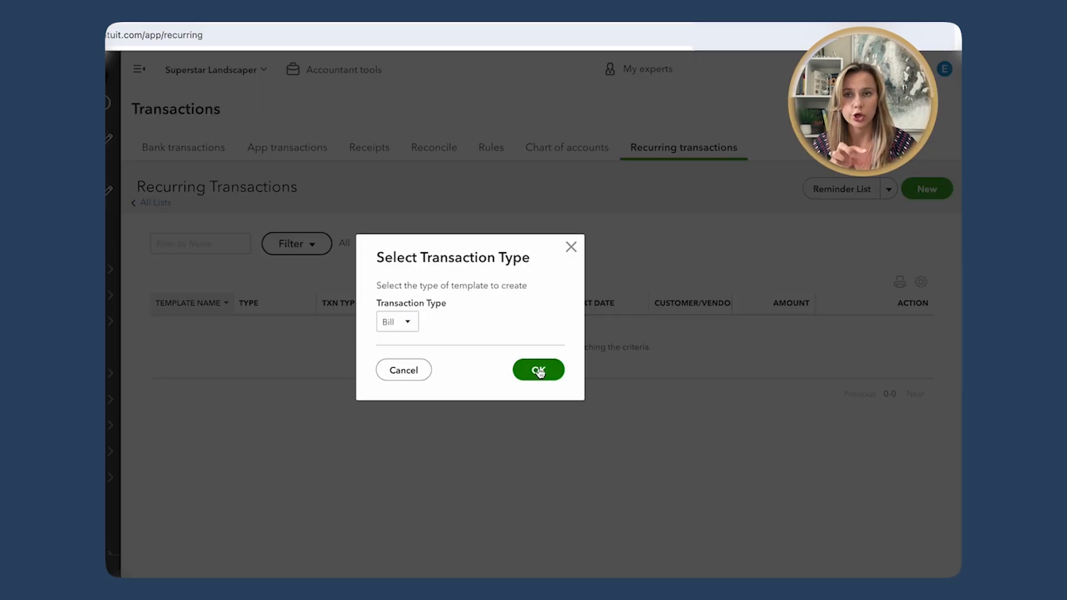
{"action": "left_click", "coordinate": [538, 369]}
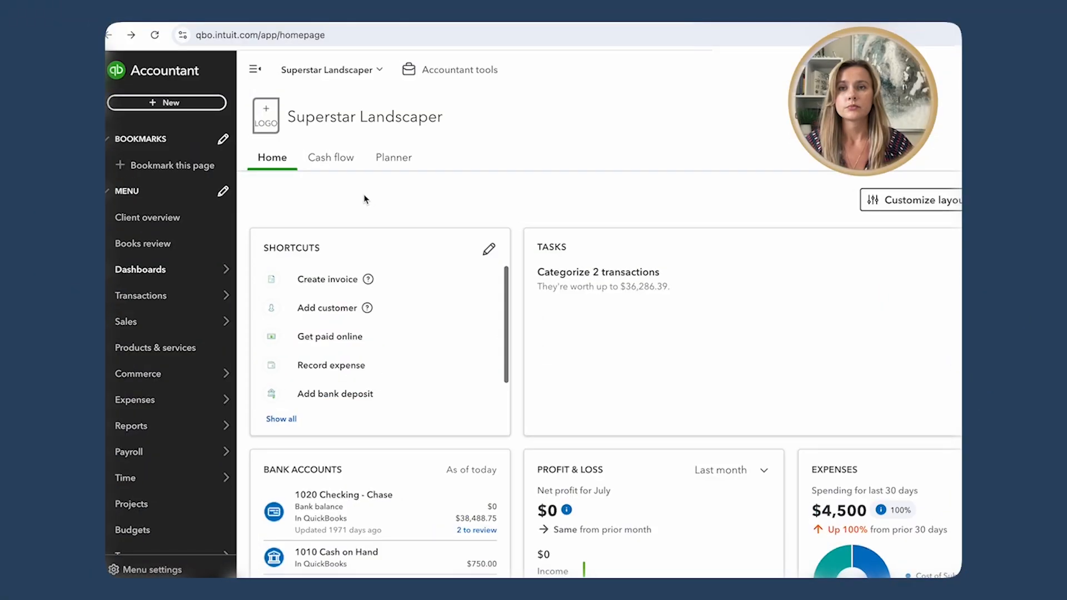
Go to Reconcile from the Transactions menu for the 1020 Checking - Chase account
{"action": "left_click", "coordinate": [142, 296]}
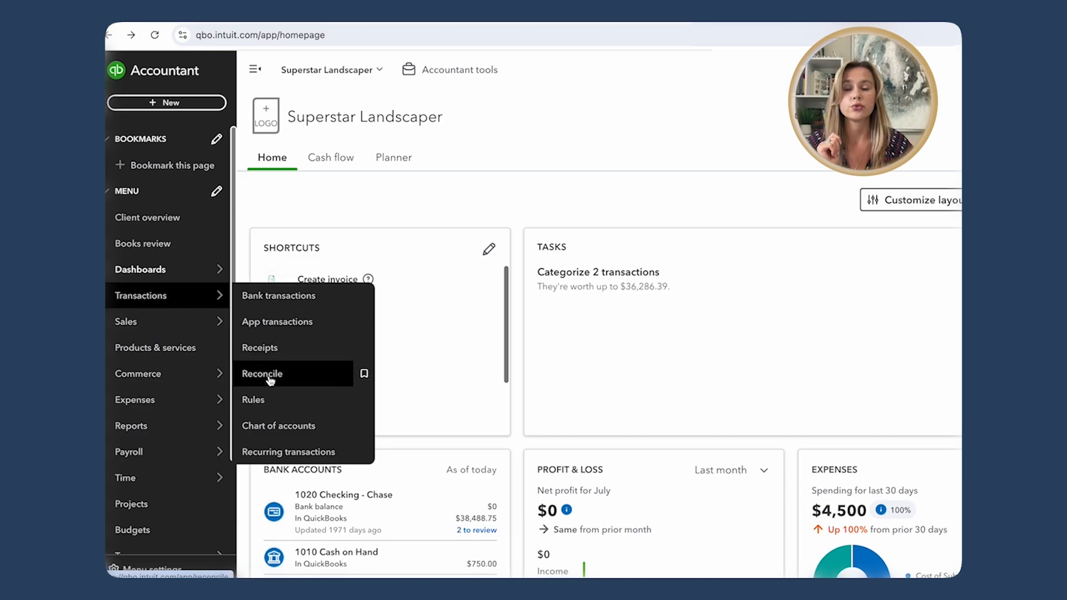
{"action": "left_click", "coordinate": [263, 374]}
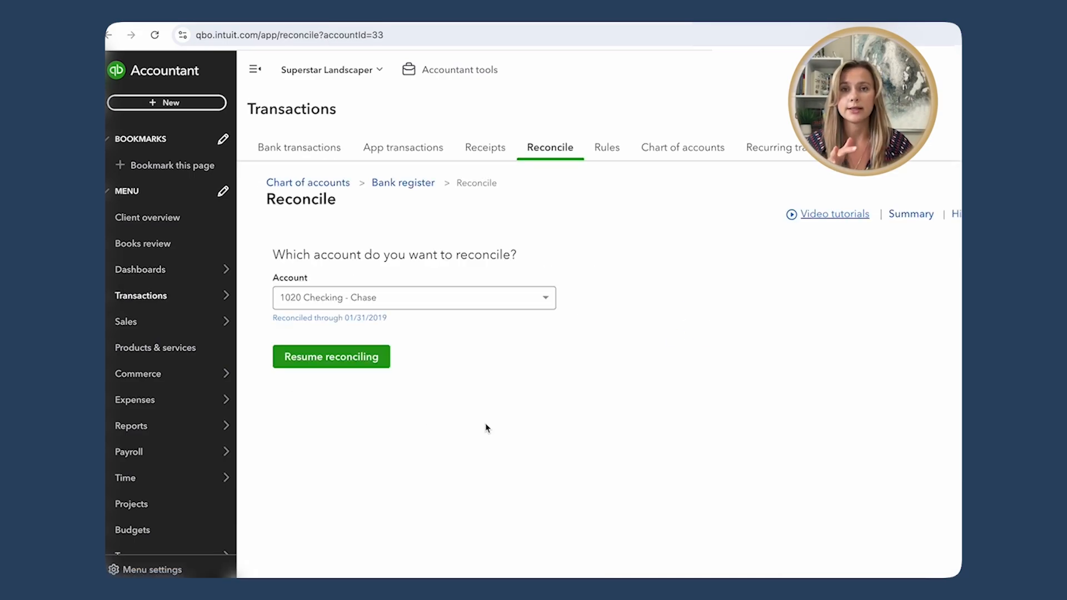